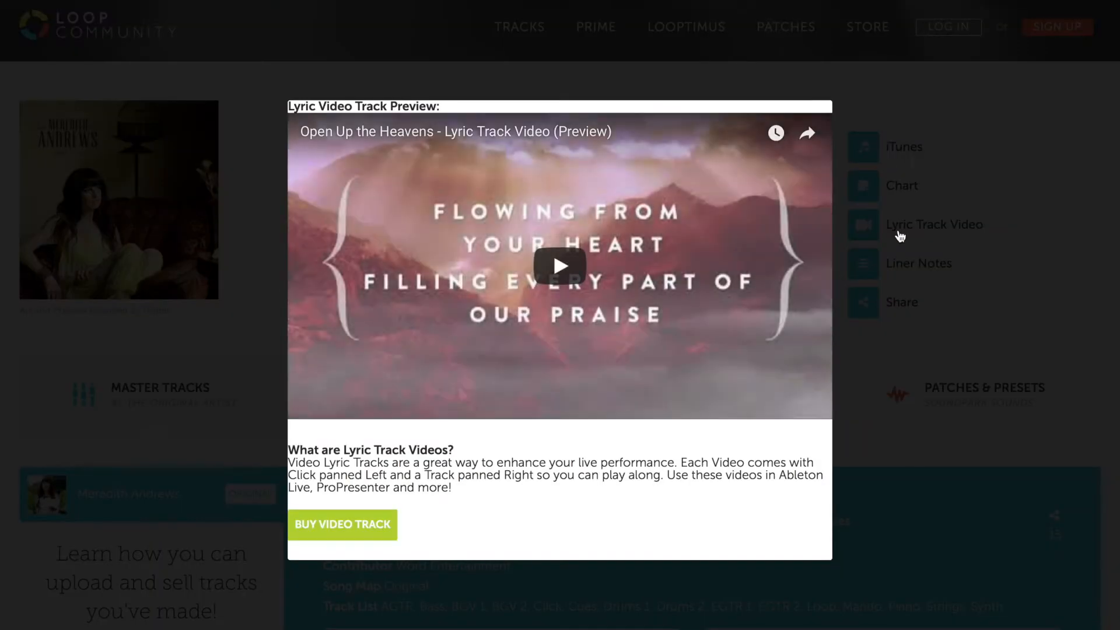
{"action": "mouse_move", "coordinate": [891, 265]}
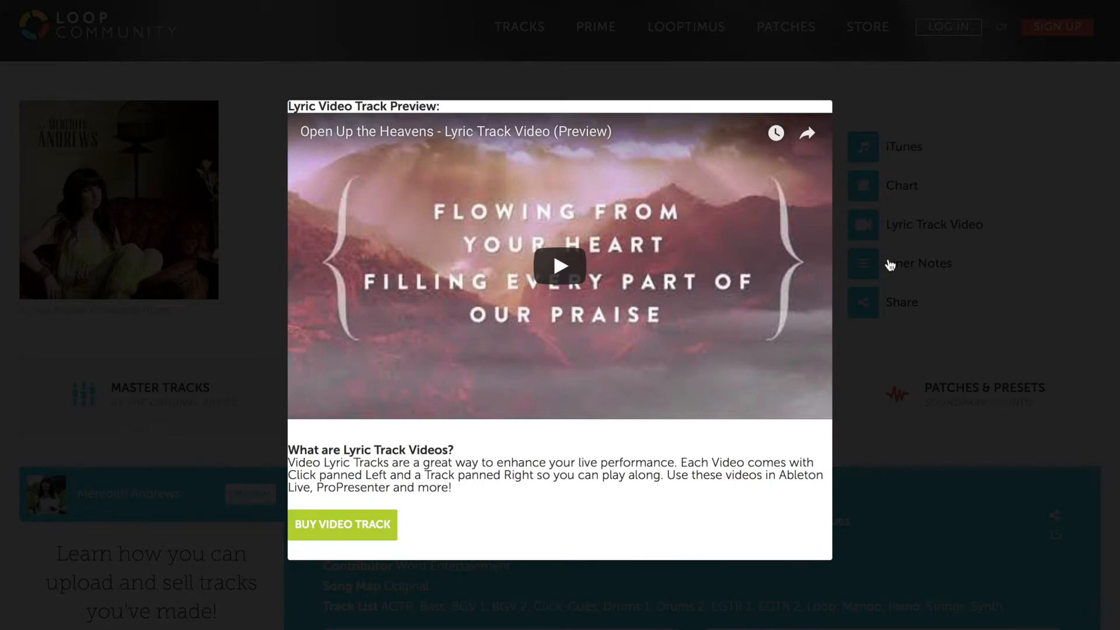
Step: Play the Open Up the Heavens lyric video preview and pause it at 0:08
{"action": "left_click", "coordinate": [559, 266]}
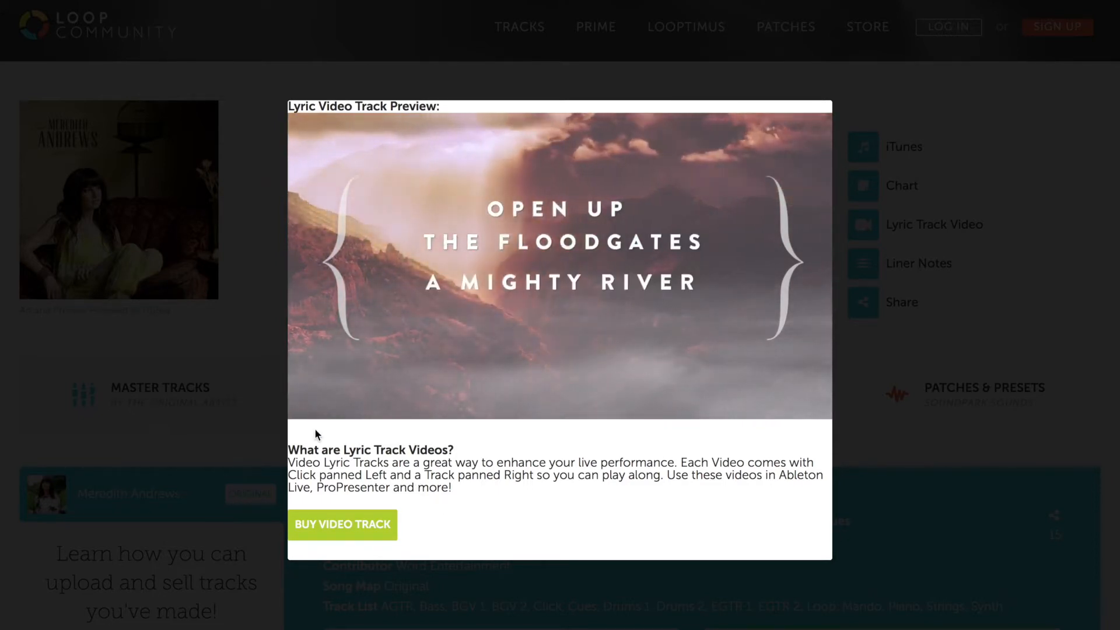
{"action": "left_click", "coordinate": [559, 265]}
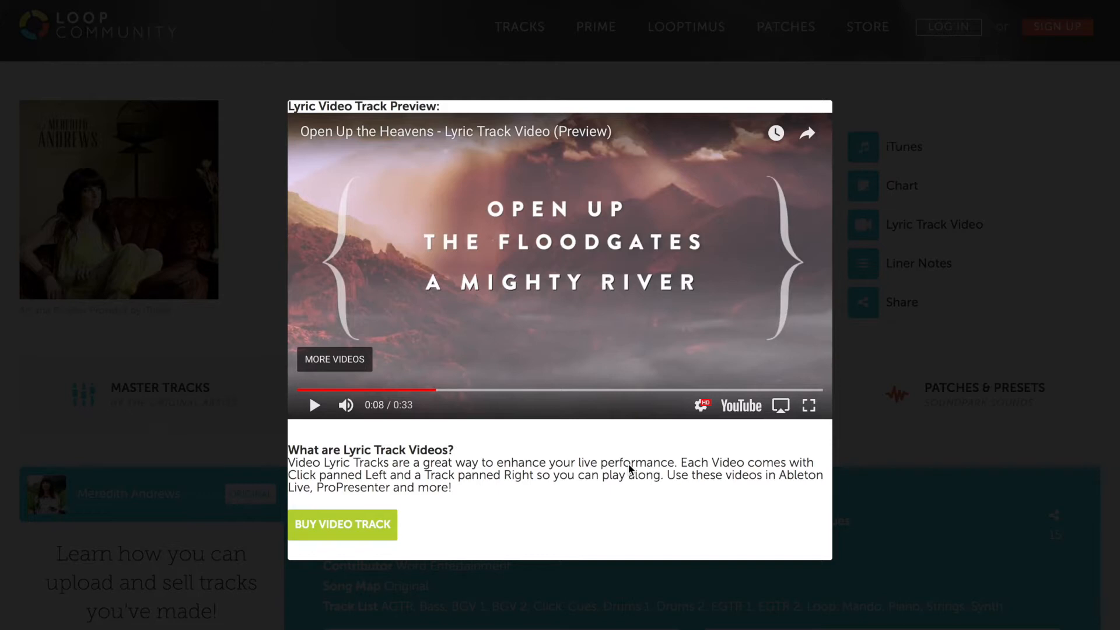
{"action": "mouse_move", "coordinate": [356, 516]}
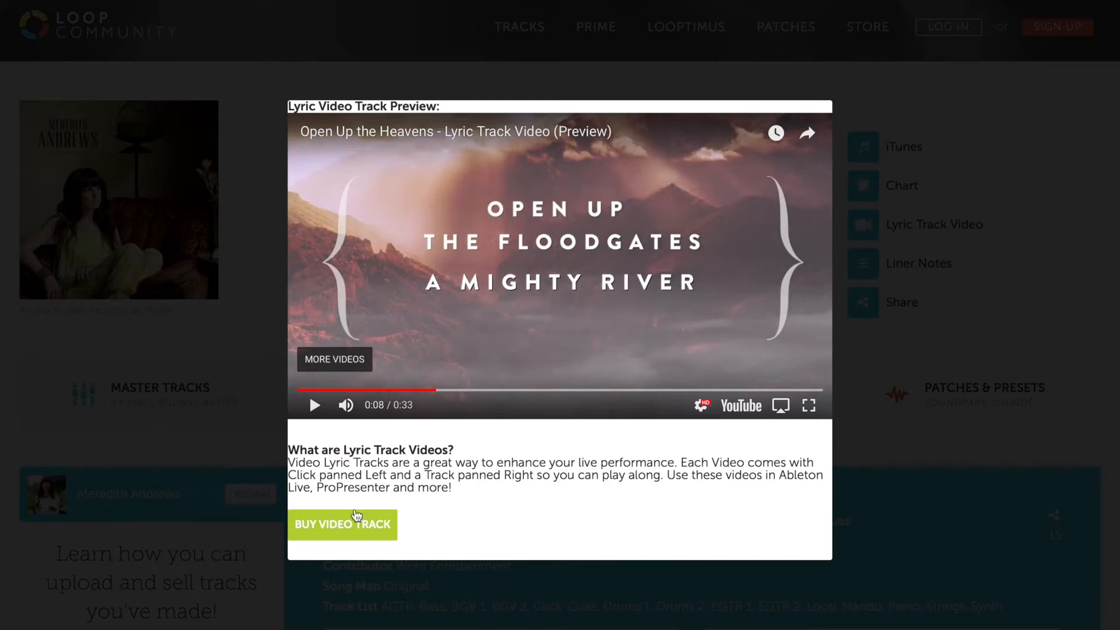
{"action": "mouse_move", "coordinate": [344, 524]}
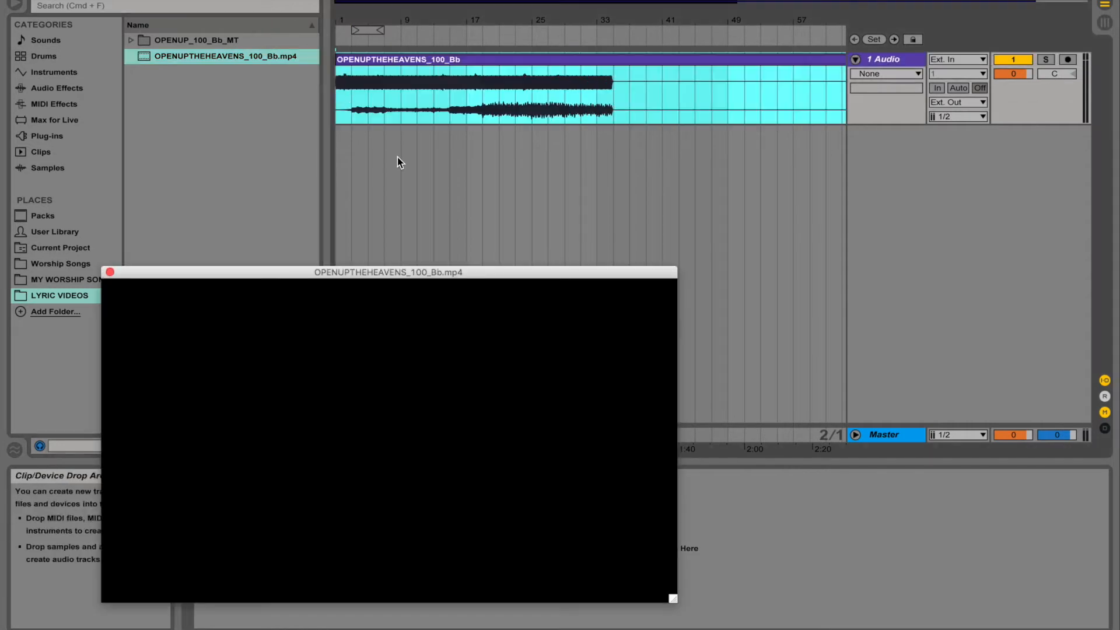
Step: Reposition the lyric video window and route track 1's Audio To output to channels 1/2
{"action": "left_click_drag", "start_coordinate": [388, 273], "coordinate": [370, 279]}
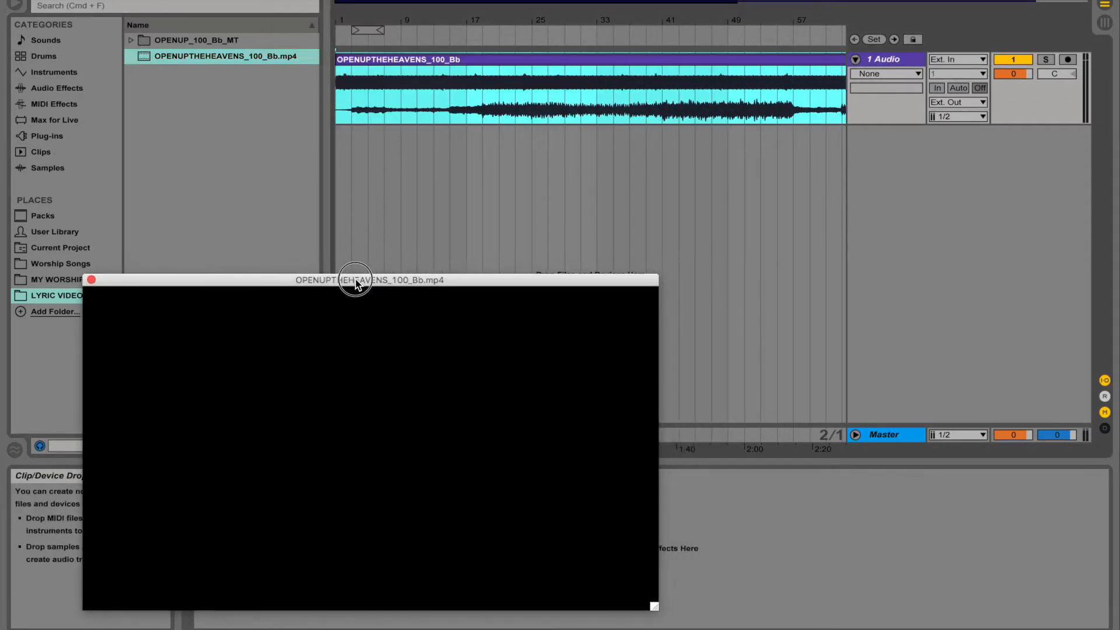
{"action": "mouse_move", "coordinate": [409, 438]}
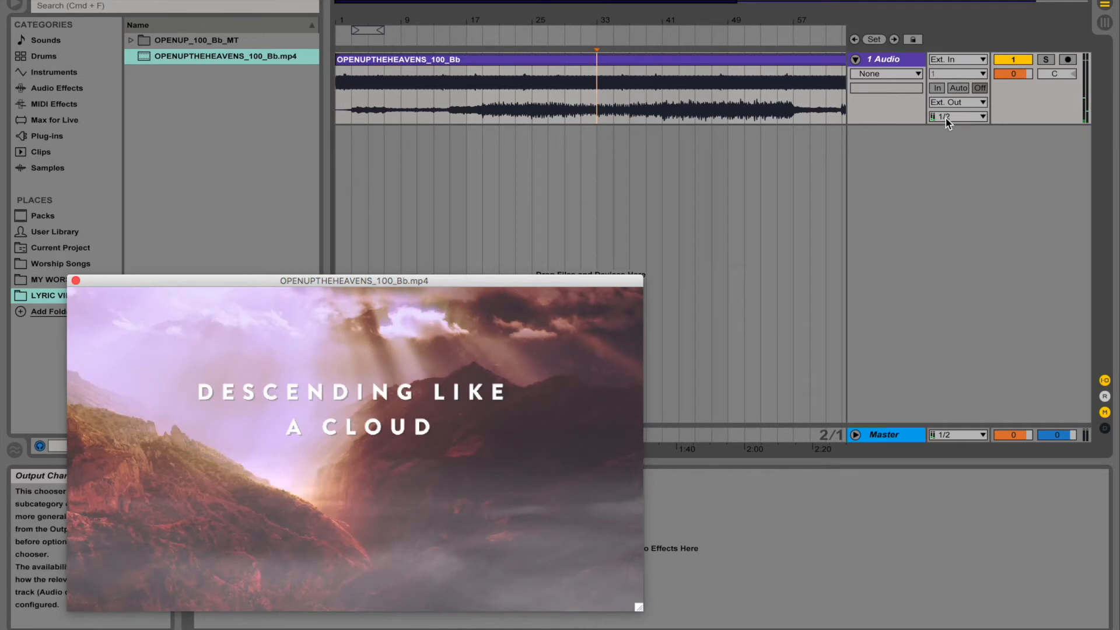
{"action": "left_click", "coordinate": [956, 117]}
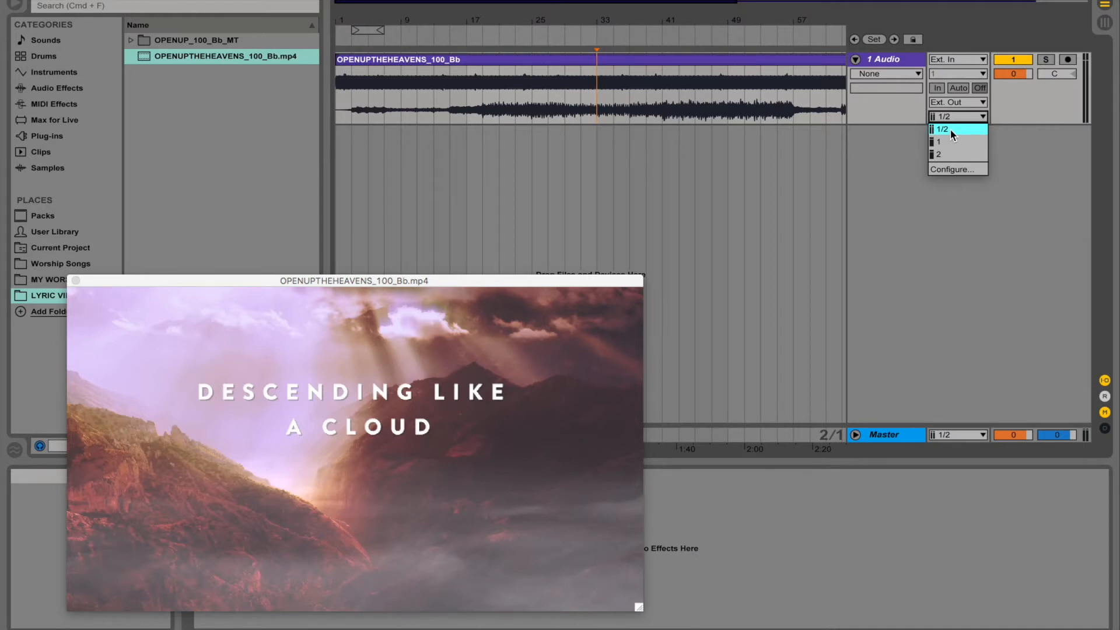
{"action": "left_click", "coordinate": [942, 130]}
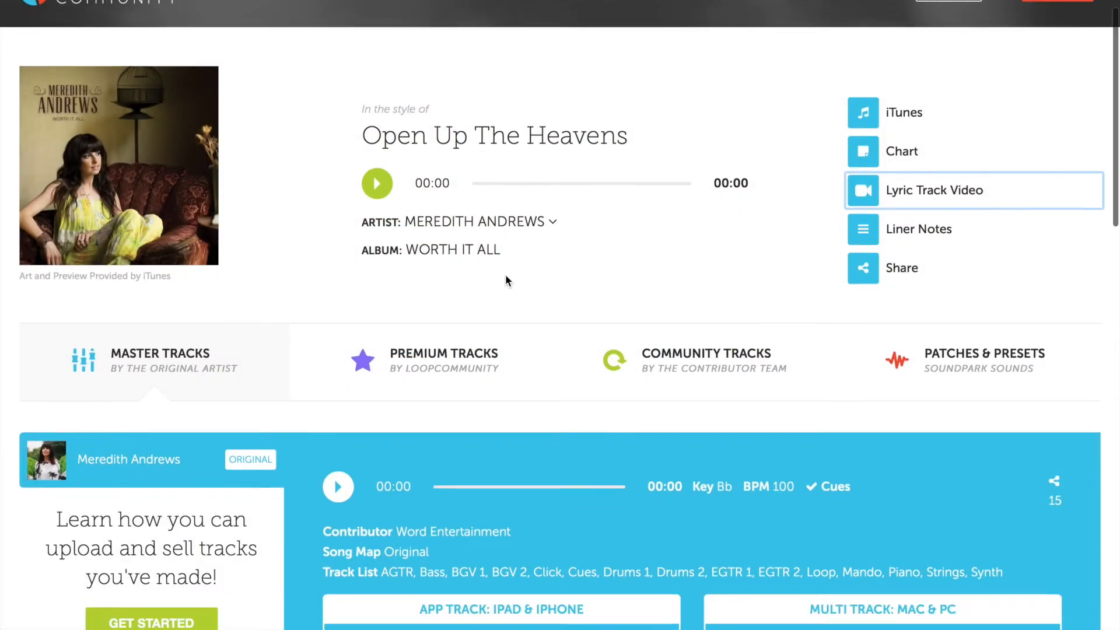
Step: Scroll the Open Up The Heavens song page down to the Master Tracks section
{"action": "scroll", "scroll_direction": "down", "scroll_amount": 3}
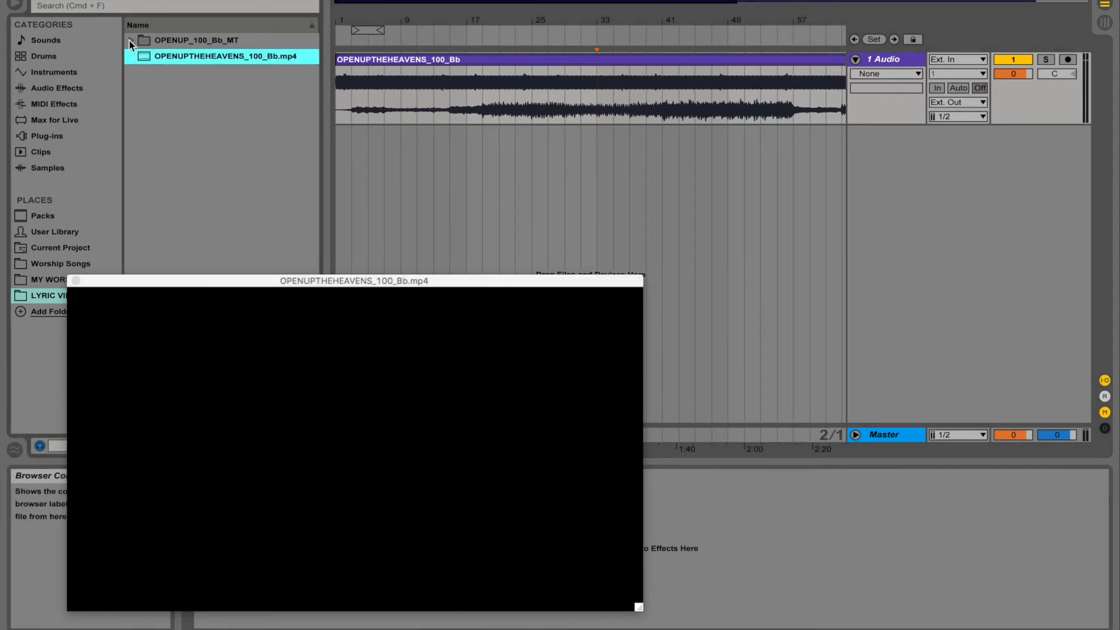
Step: Expand the OPENUP_100_Bb_MT folder and begin selecting its stem .wav files
{"action": "left_click", "coordinate": [131, 40]}
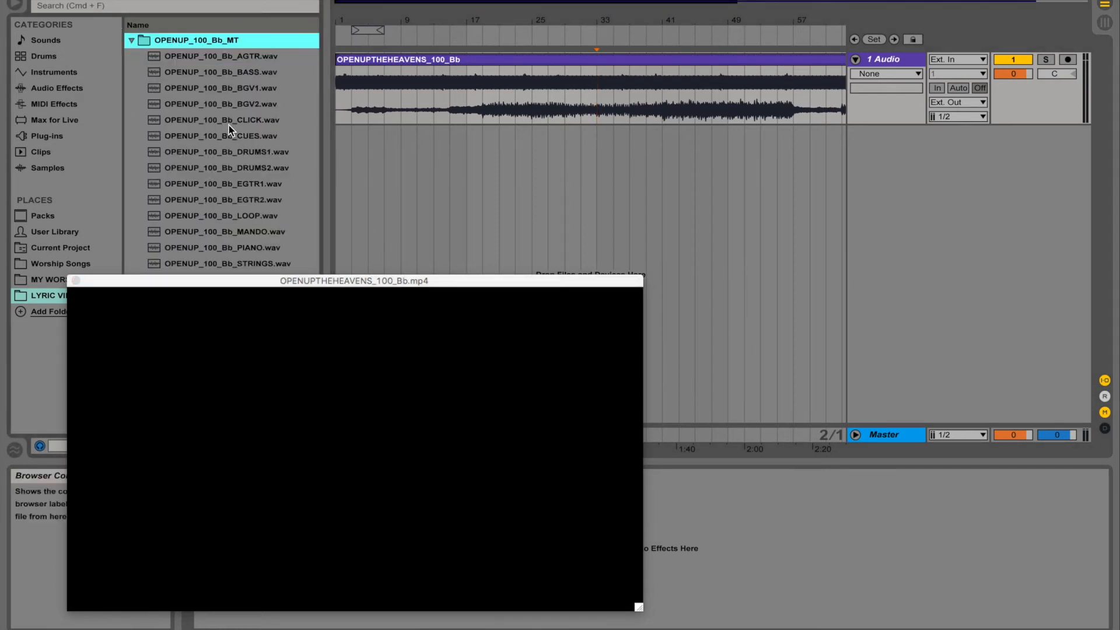
{"action": "left_click", "coordinate": [222, 119]}
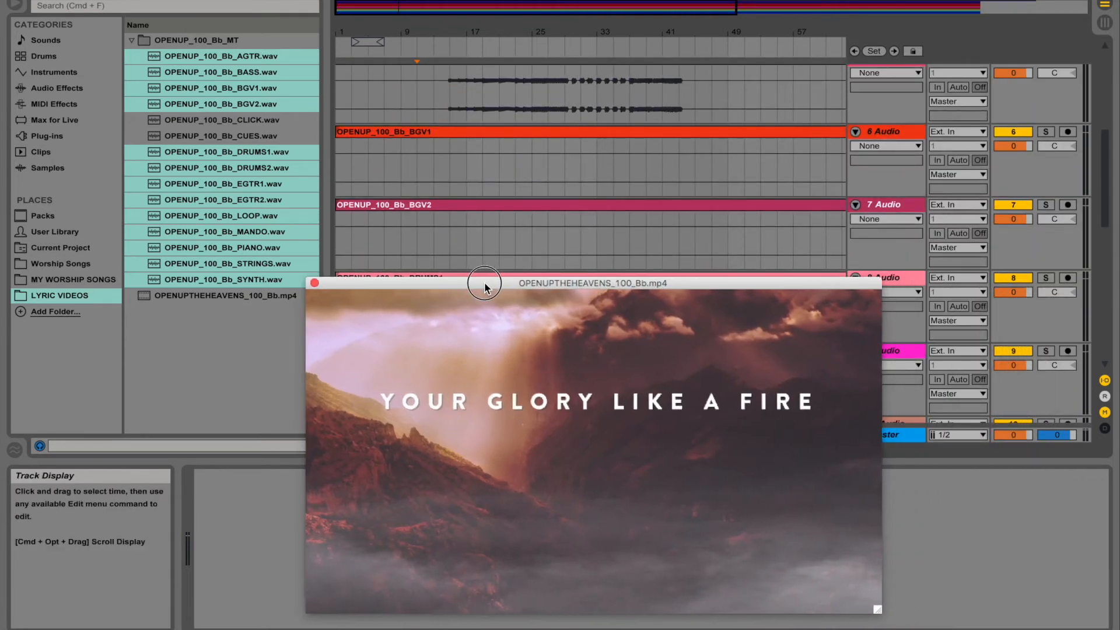
Step: Shrink the lyric video window and place it over the arrangement's lower right
{"action": "left_click_drag", "start_coordinate": [877, 608], "coordinate": [980, 601]}
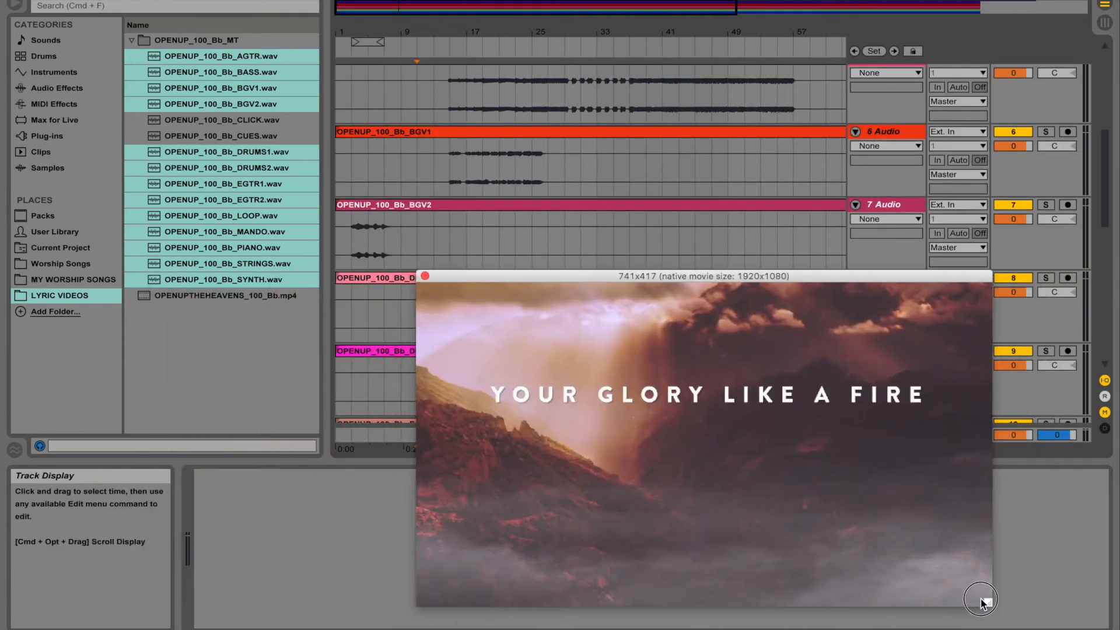
{"action": "left_click_drag", "start_coordinate": [992, 606], "coordinate": [943, 582]}
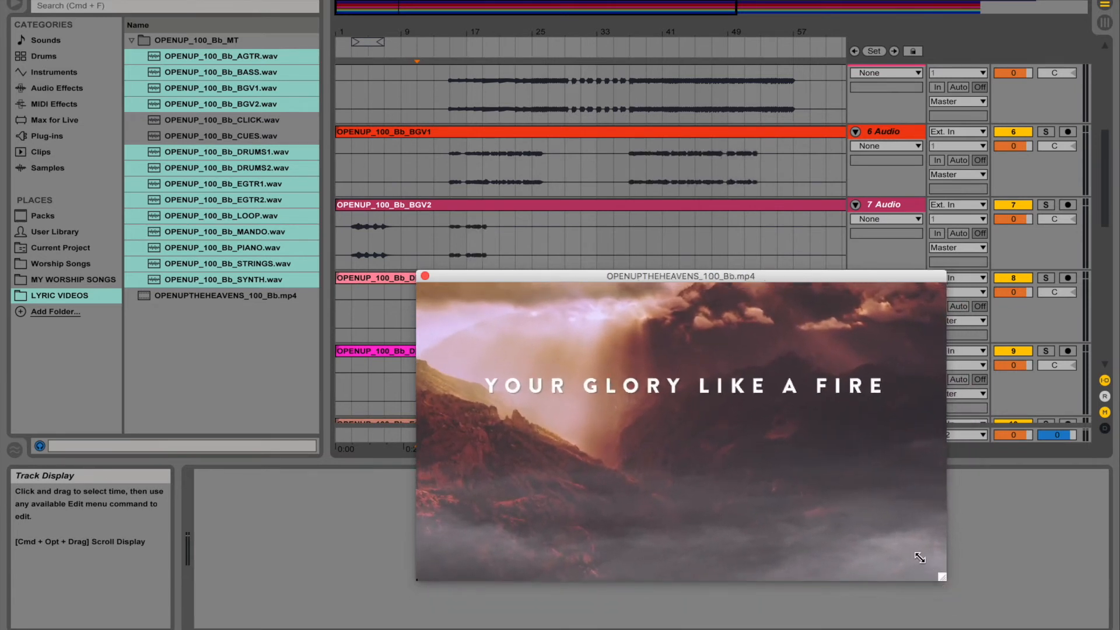
{"action": "left_click_drag", "start_coordinate": [679, 277], "coordinate": [700, 314]}
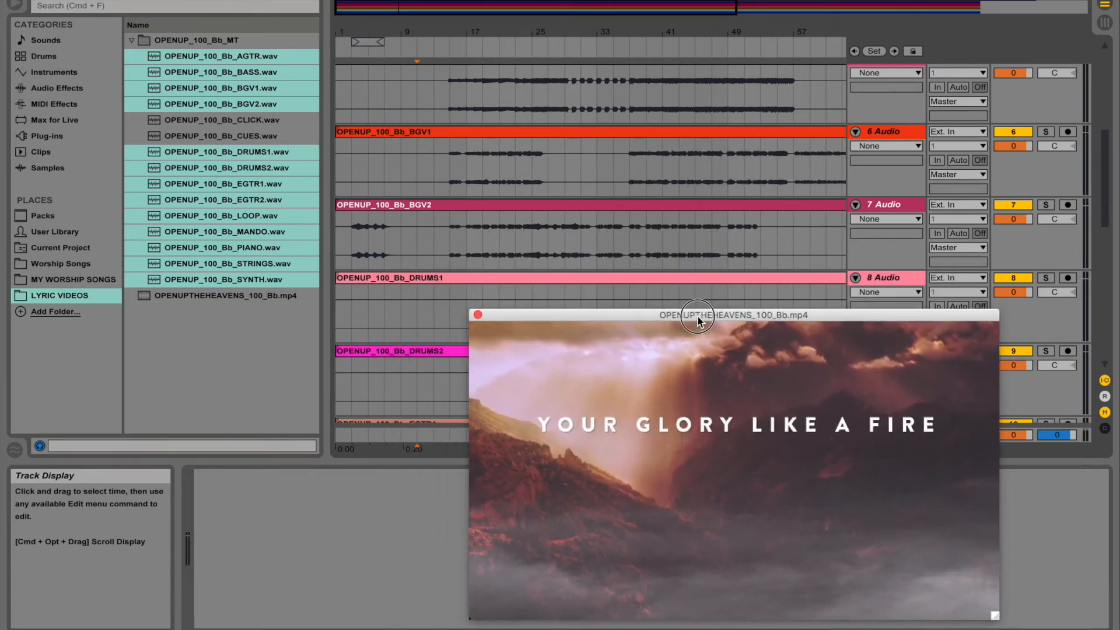
{"action": "left_click_drag", "start_coordinate": [698, 314], "coordinate": [747, 329]}
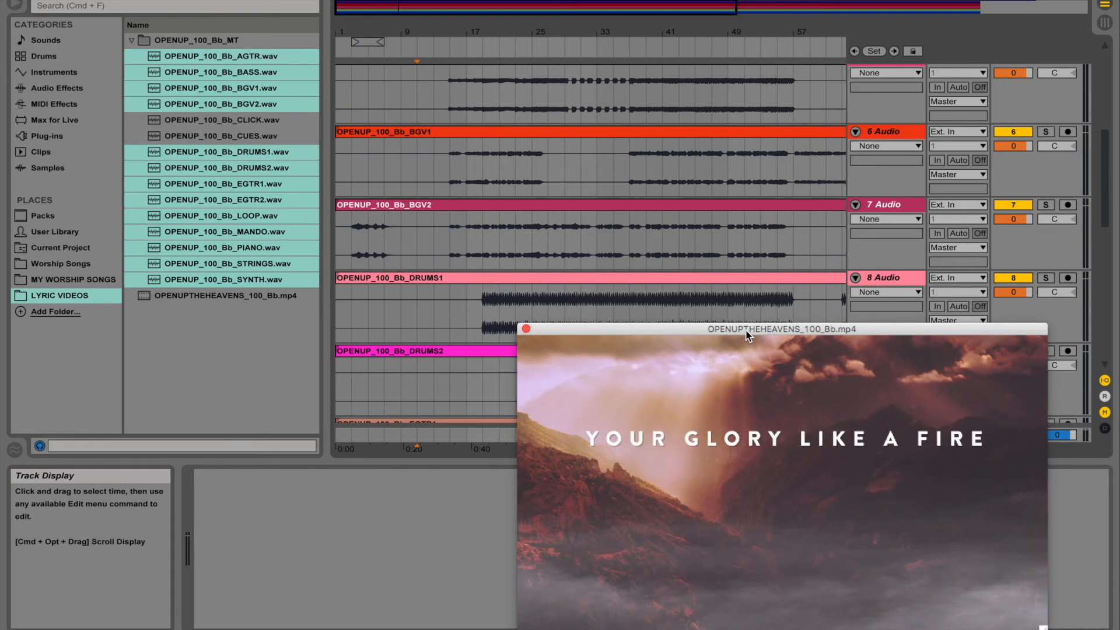
{"action": "left_click_drag", "start_coordinate": [747, 329], "coordinate": [572, 335]}
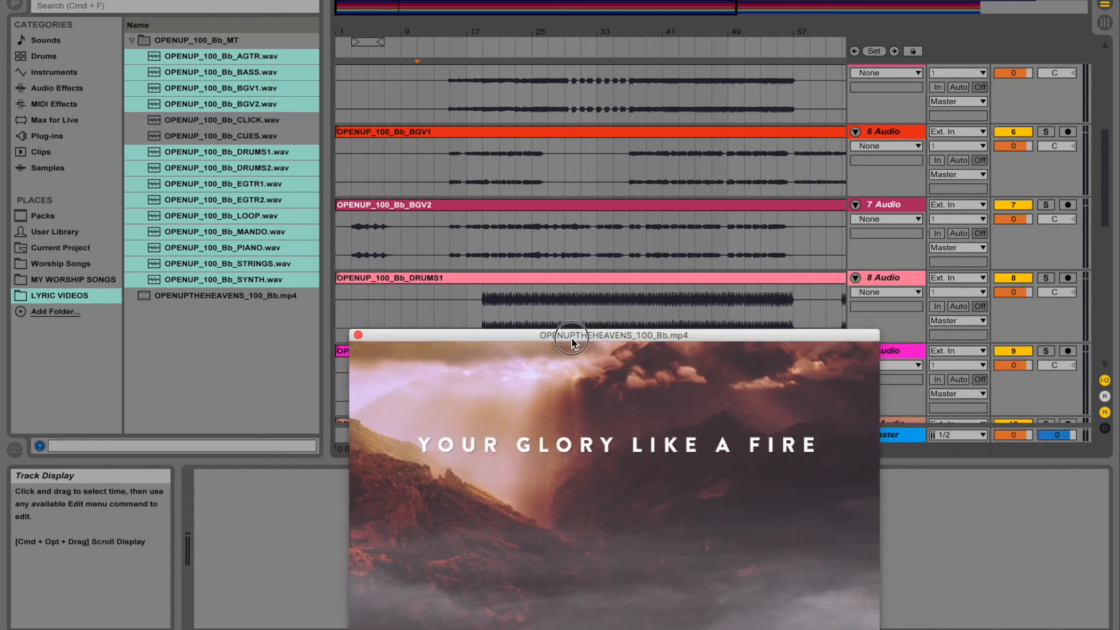
{"action": "left_click_drag", "start_coordinate": [572, 336], "coordinate": [375, 328]}
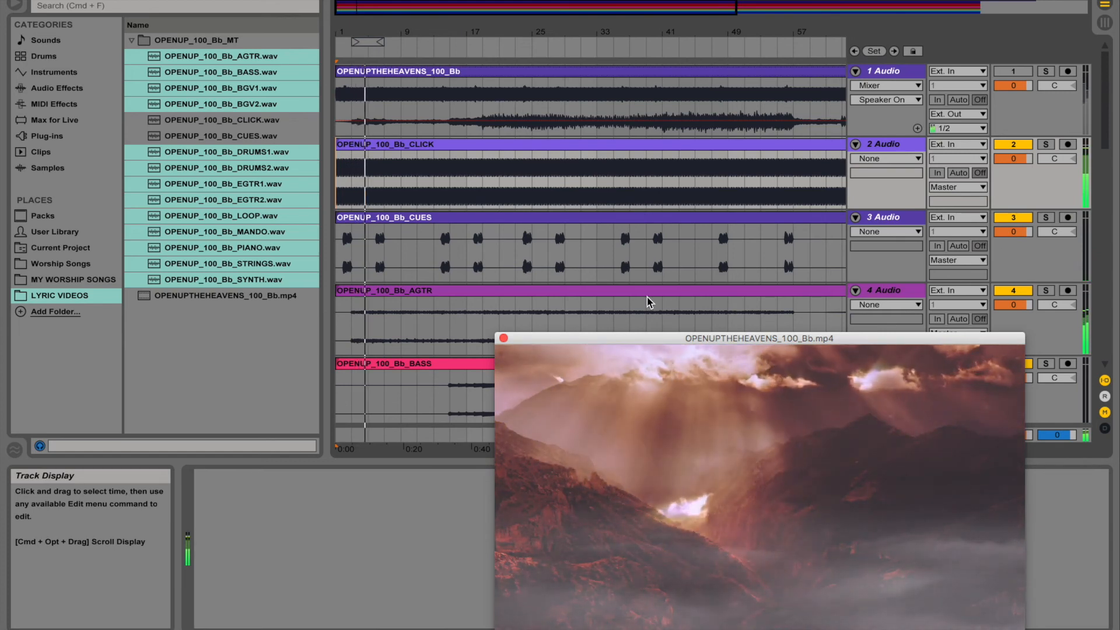
{"action": "scroll", "scroll_direction": "down", "scroll_amount": 3}
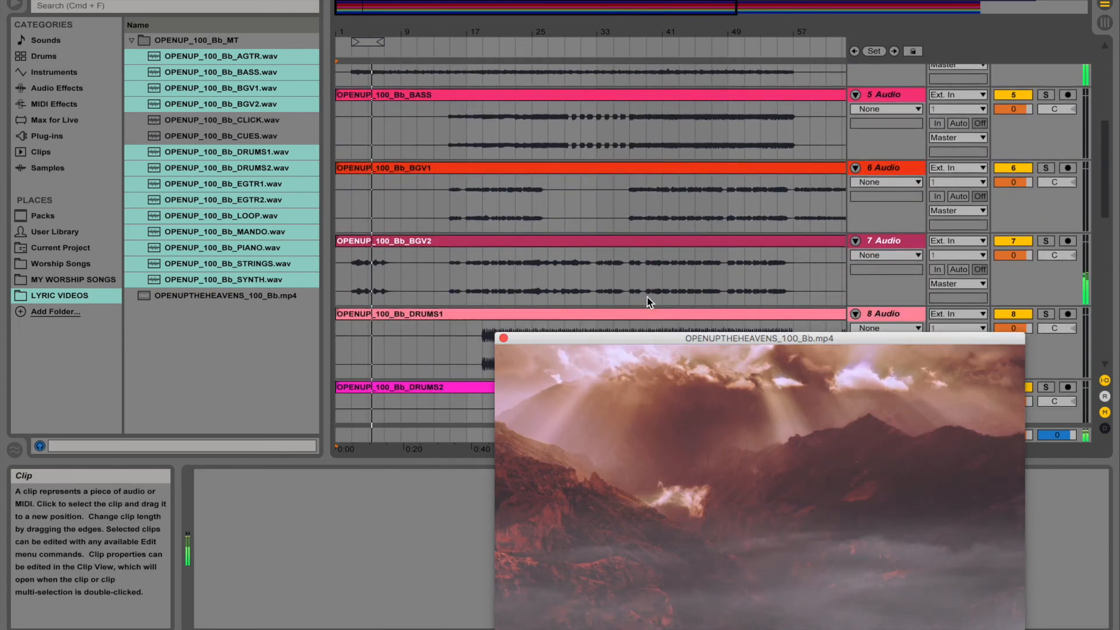
{"action": "scroll", "scroll_direction": "down", "scroll_amount": 3}
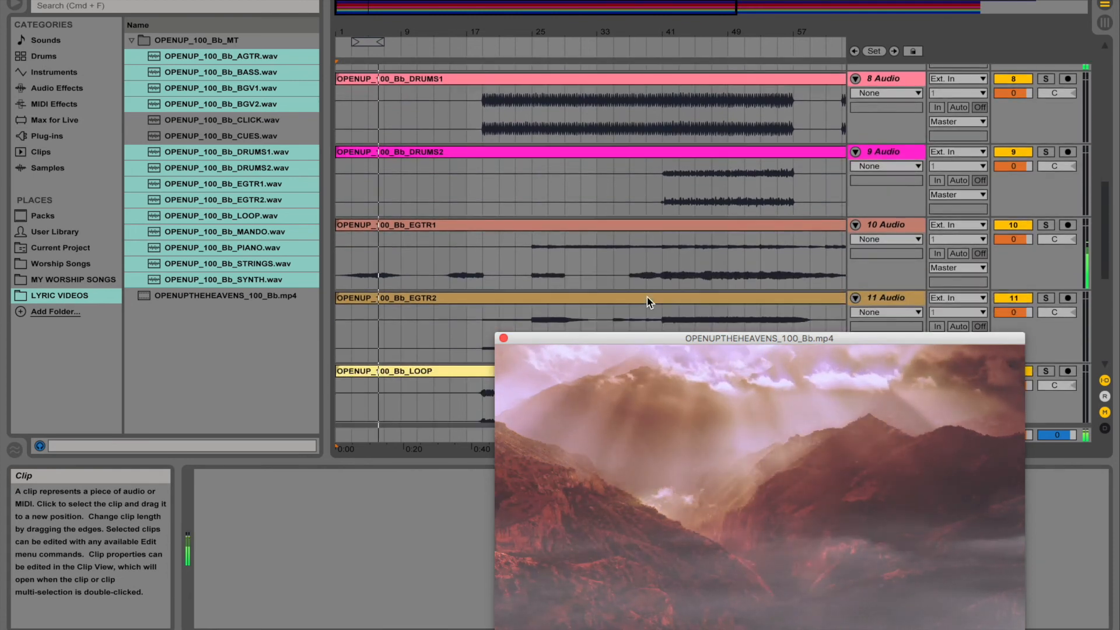
{"action": "scroll", "scroll_direction": "down", "scroll_amount": 3}
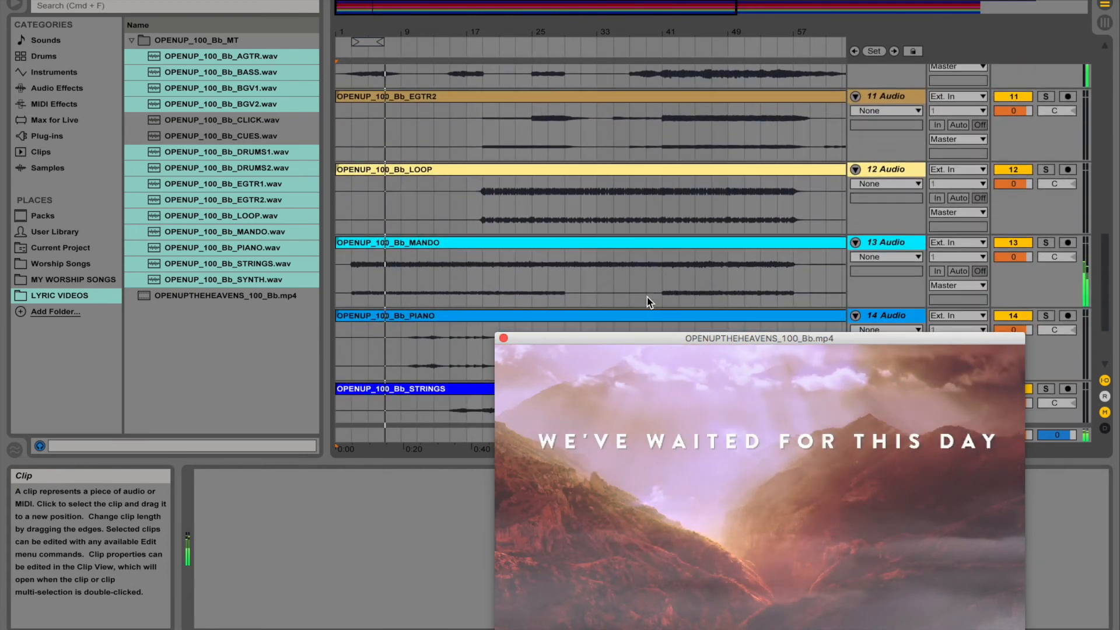